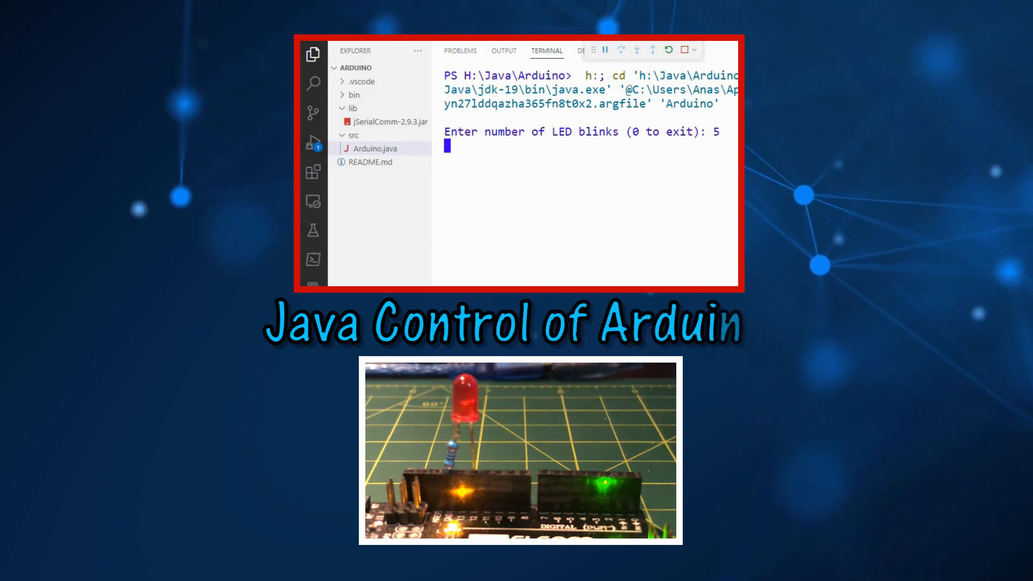
- Submit 5 at the blink prompt, then enter 10 as the next blink count
key("Return")
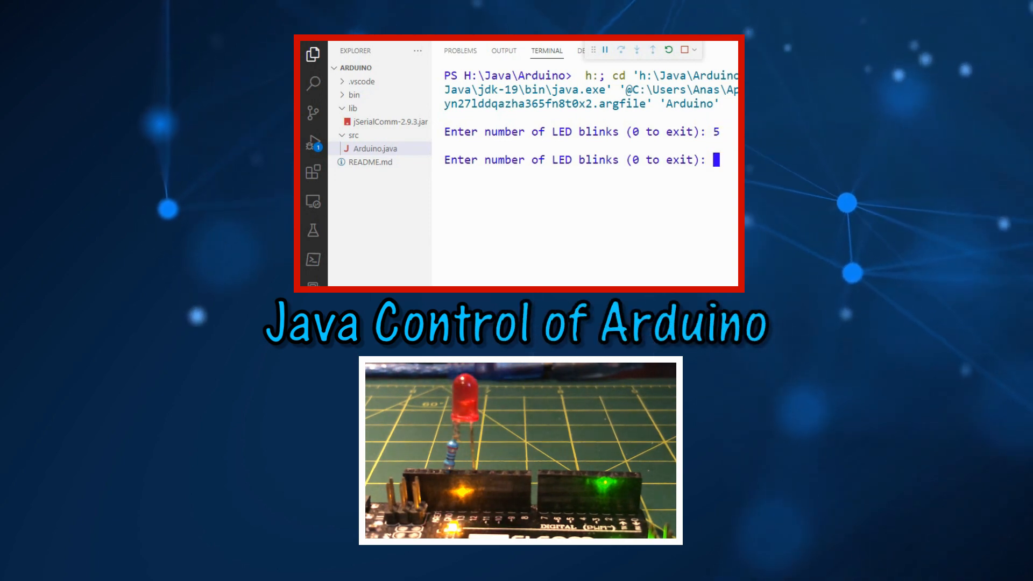
type("10")
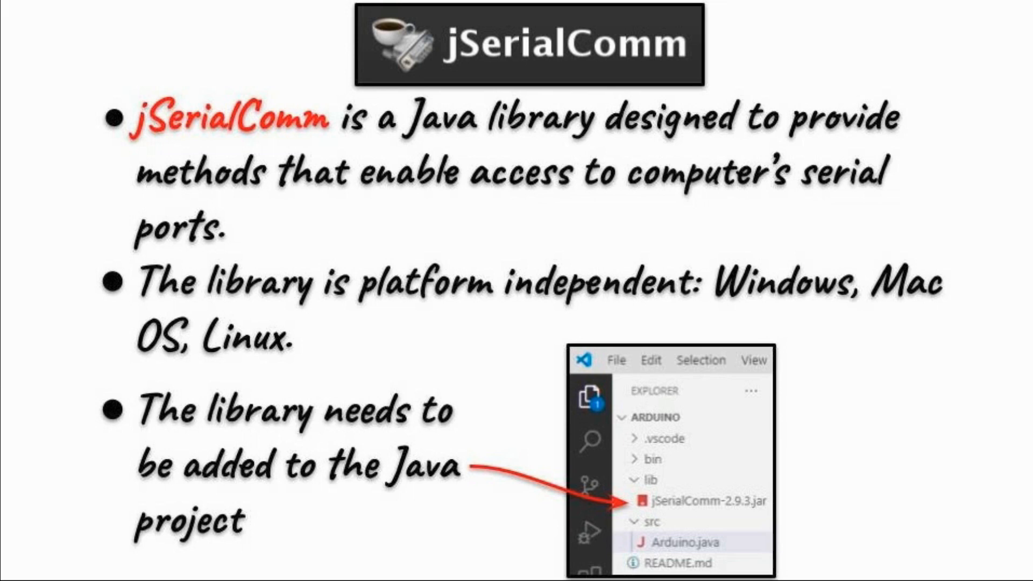
mouse_move(202, 165)
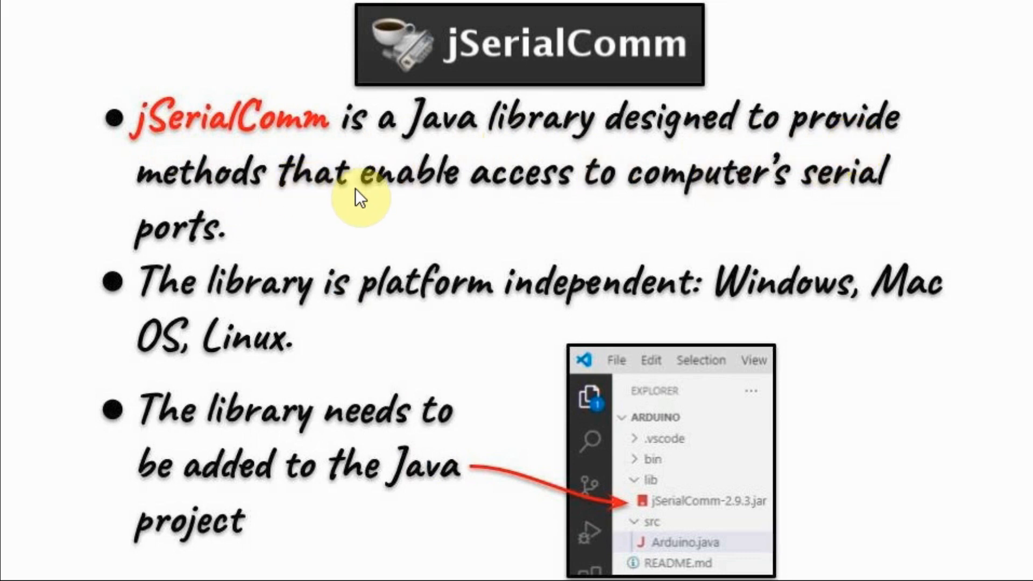
mouse_move(533, 199)
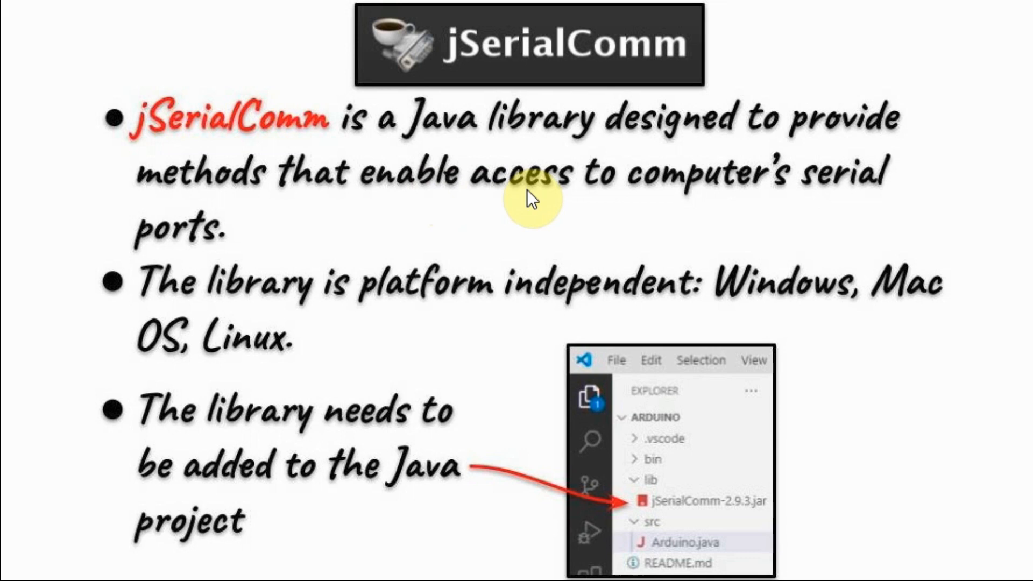
mouse_move(220, 304)
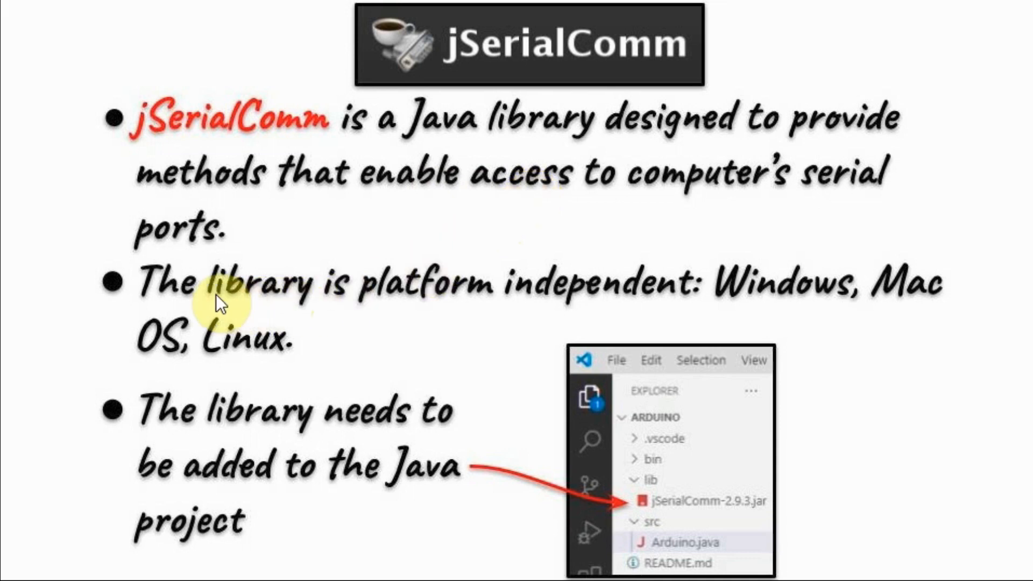
mouse_move(655, 304)
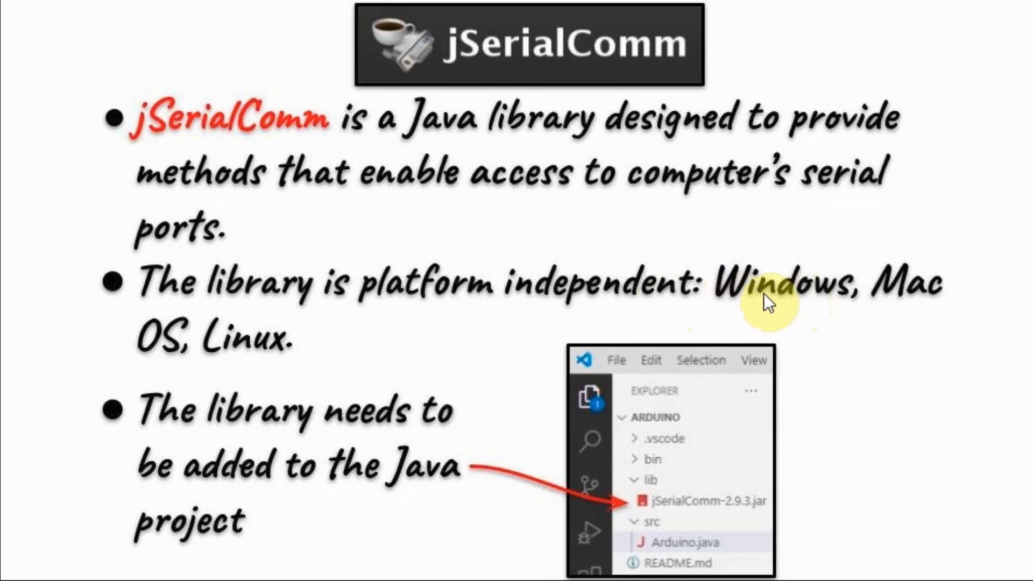
mouse_move(333, 358)
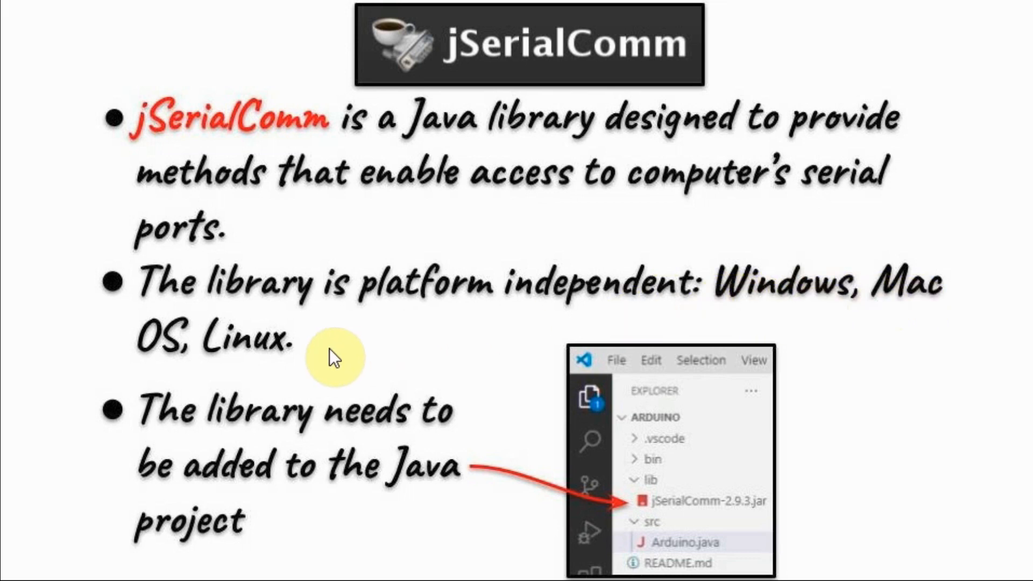
mouse_move(461, 309)
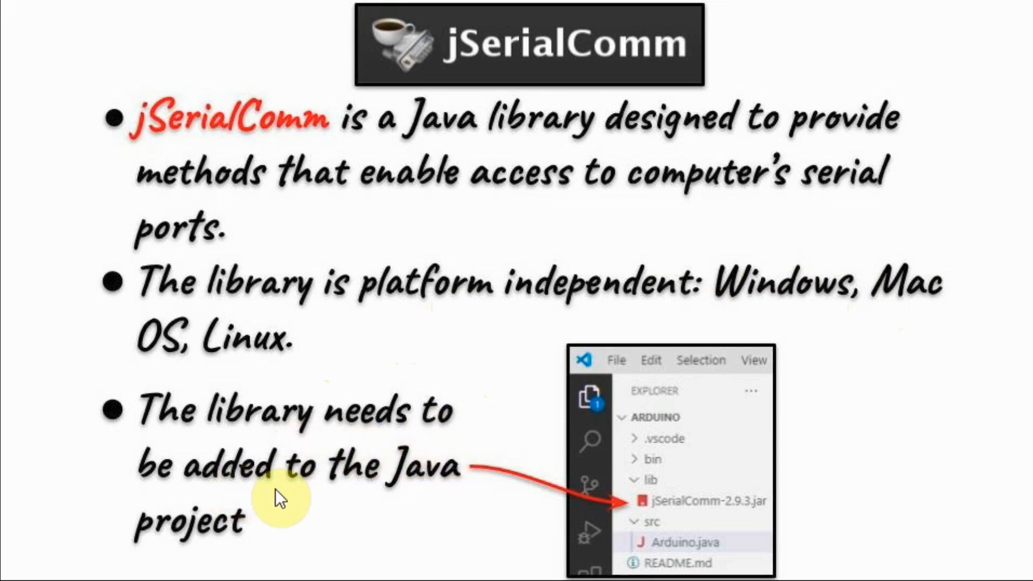
mouse_move(696, 501)
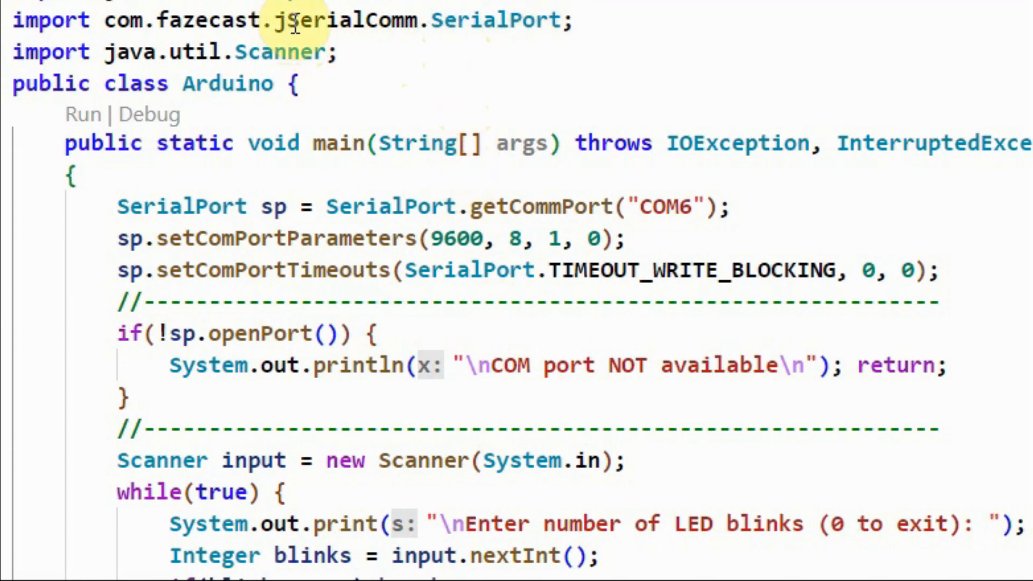
mouse_move(454, 54)
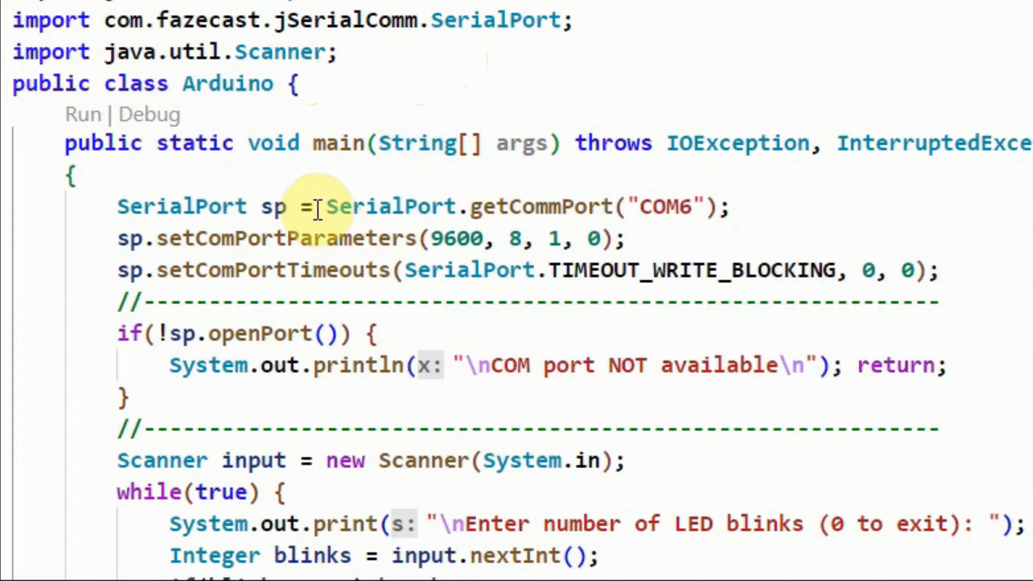
mouse_move(276, 206)
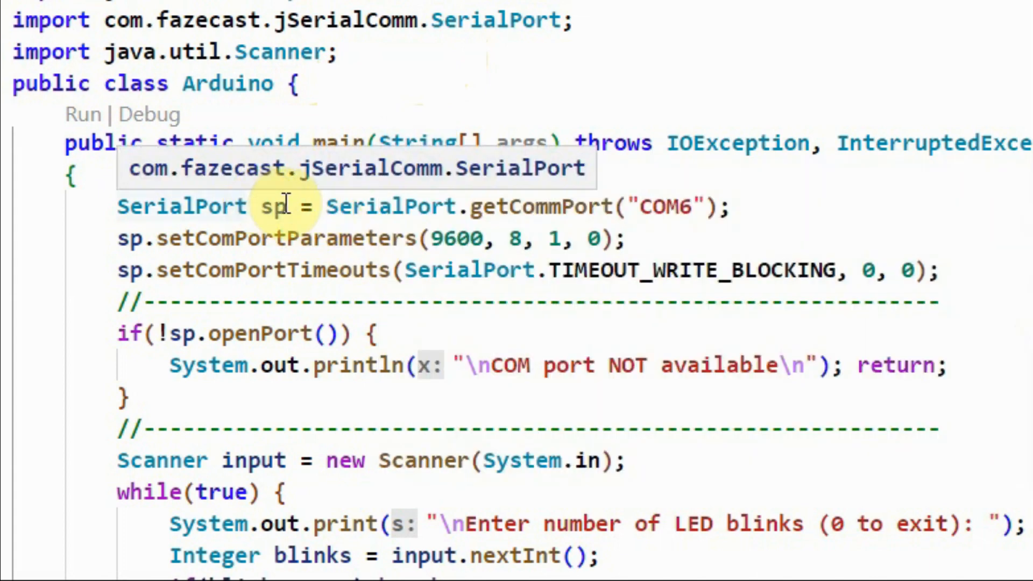
mouse_move(276, 206)
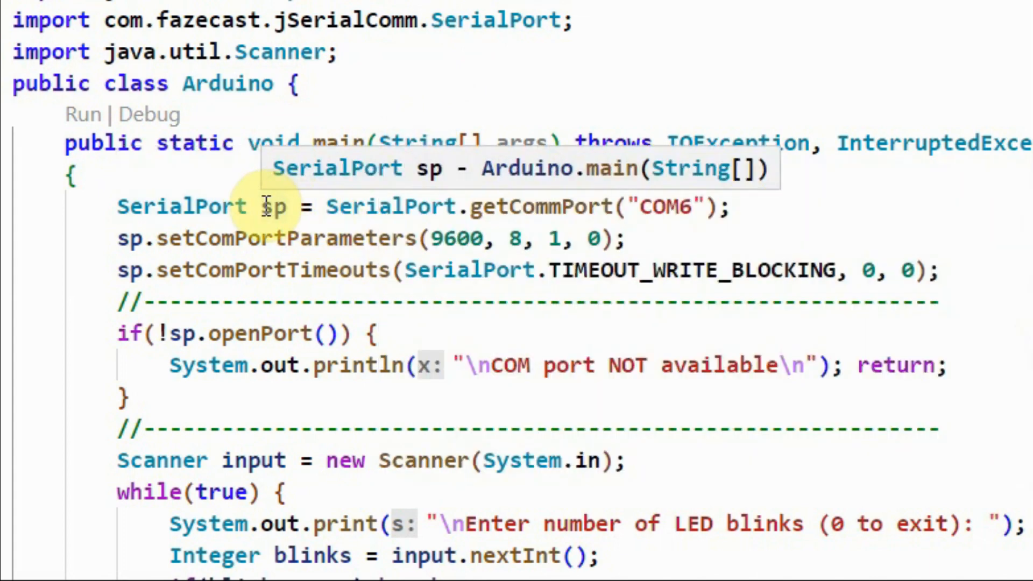
mouse_move(462, 205)
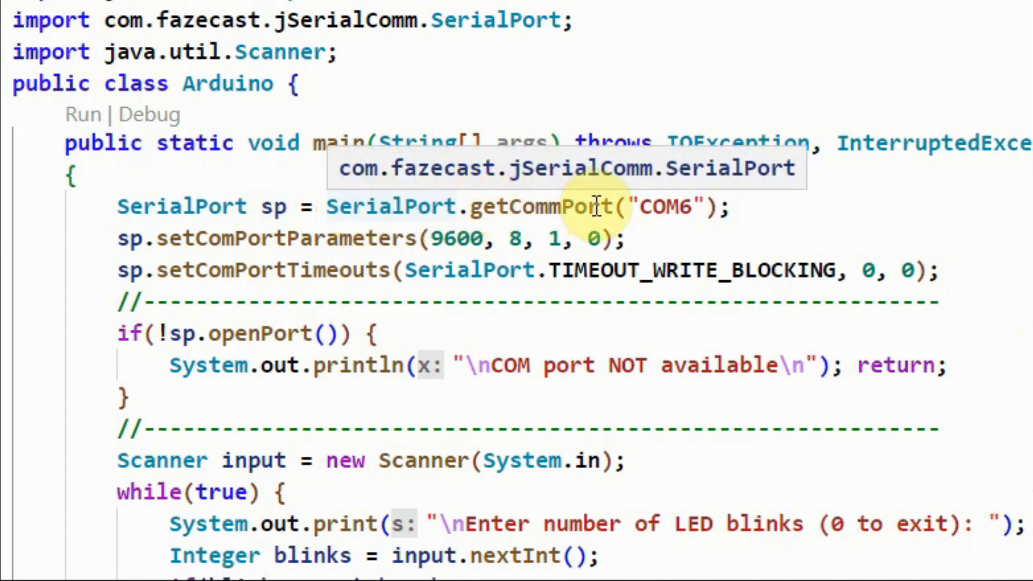
mouse_move(658, 207)
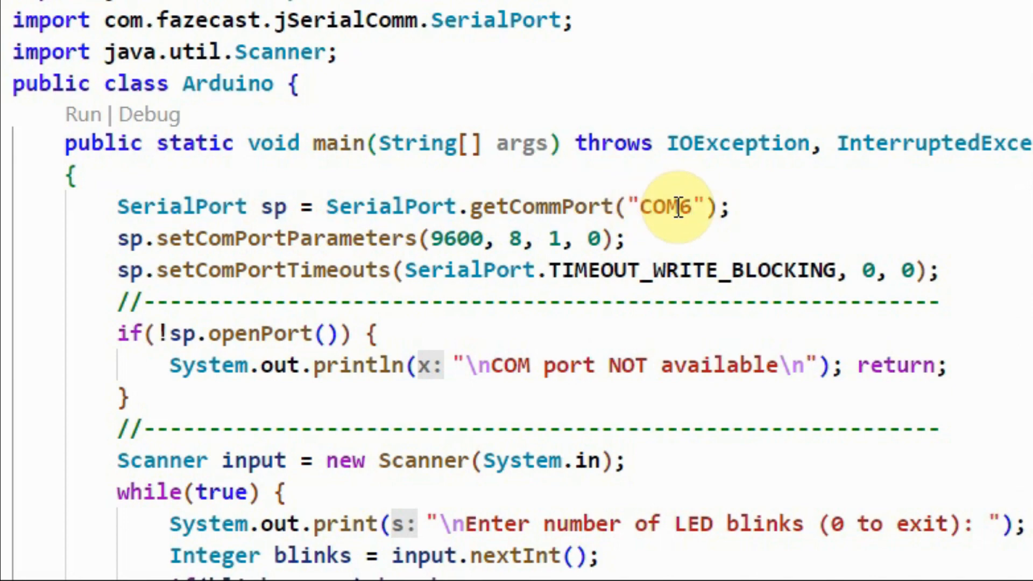
scroll("down", 3)
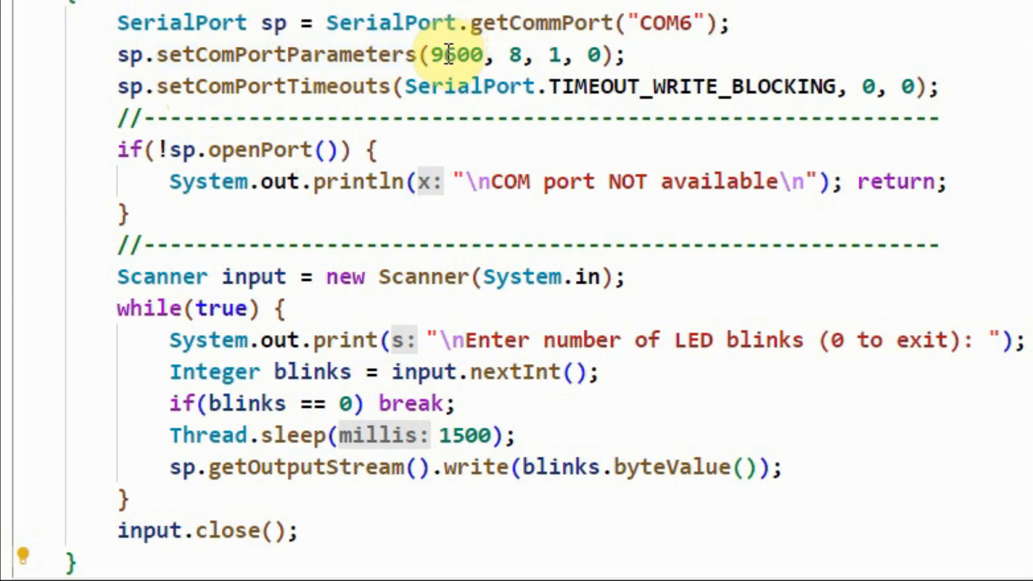
mouse_move(521, 54)
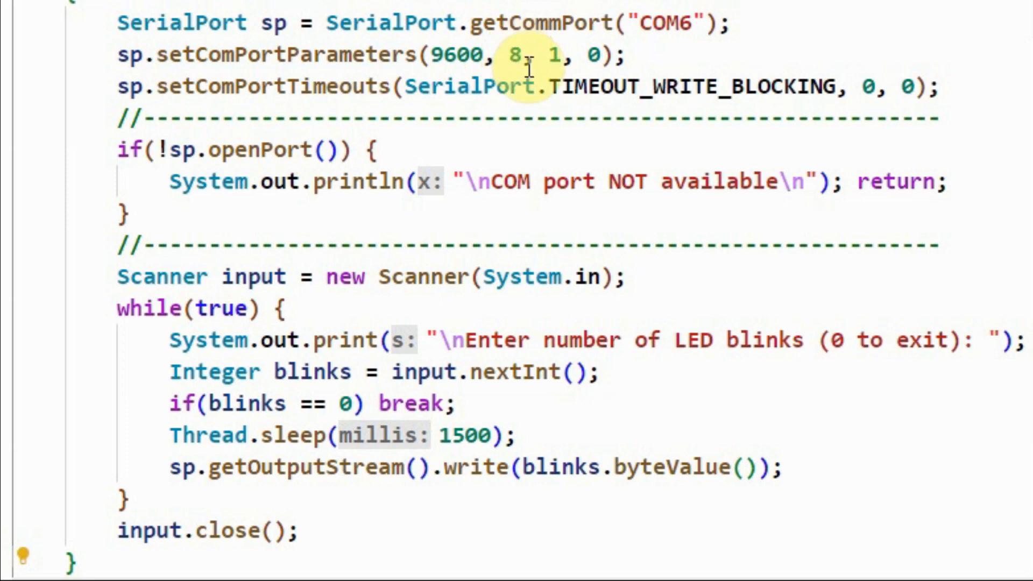
mouse_move(552, 54)
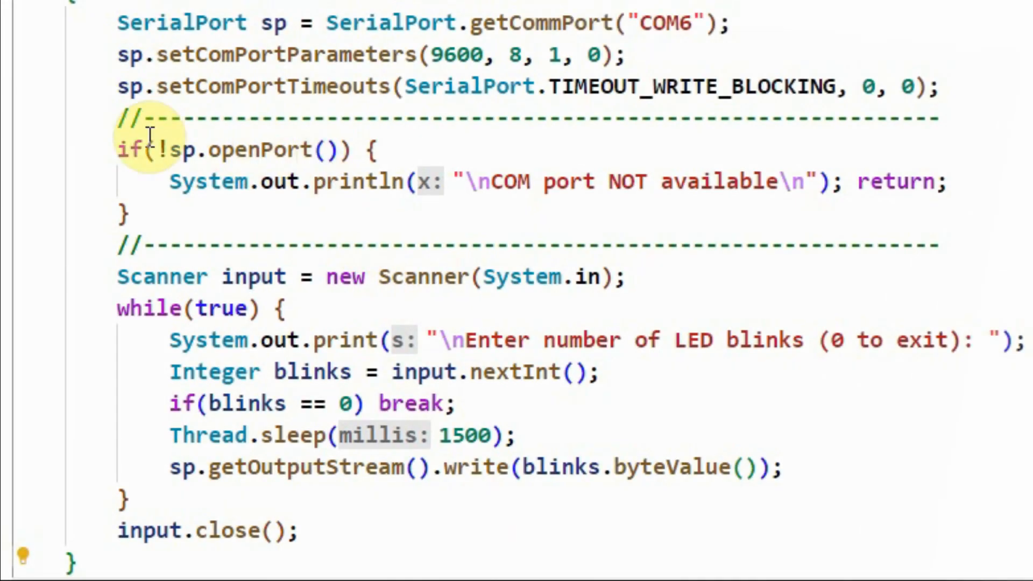
mouse_move(294, 149)
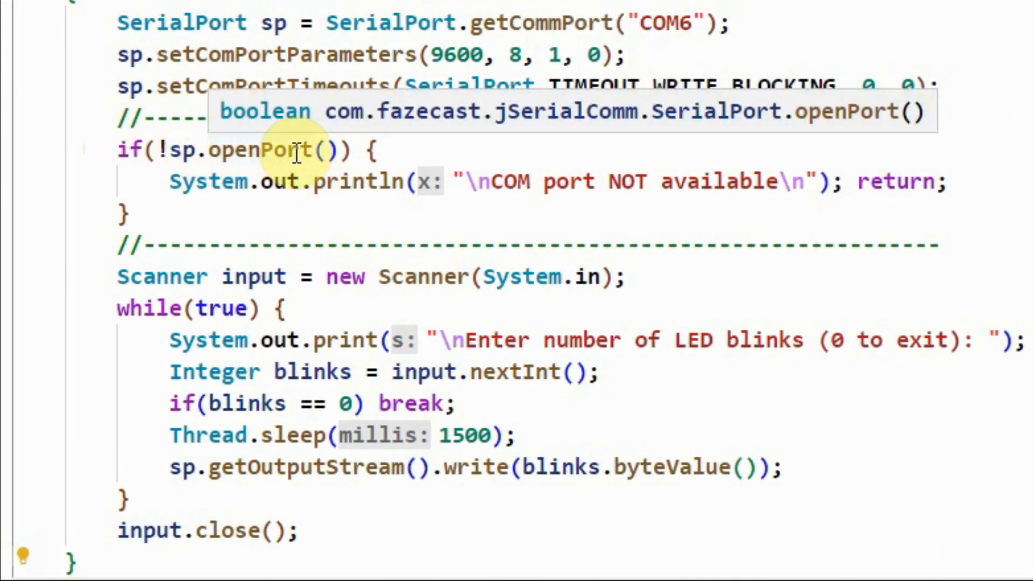
mouse_move(244, 150)
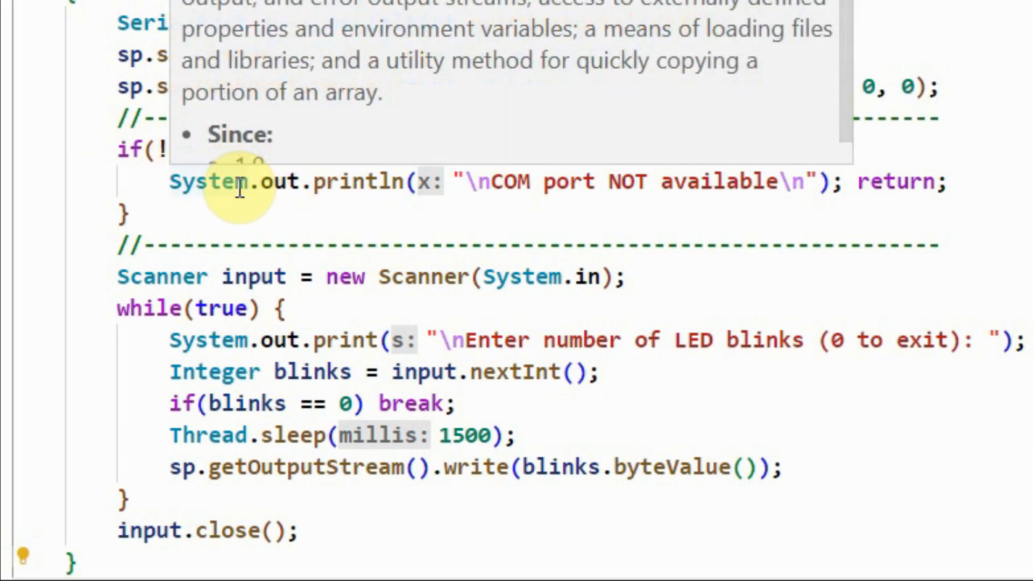
mouse_move(426, 183)
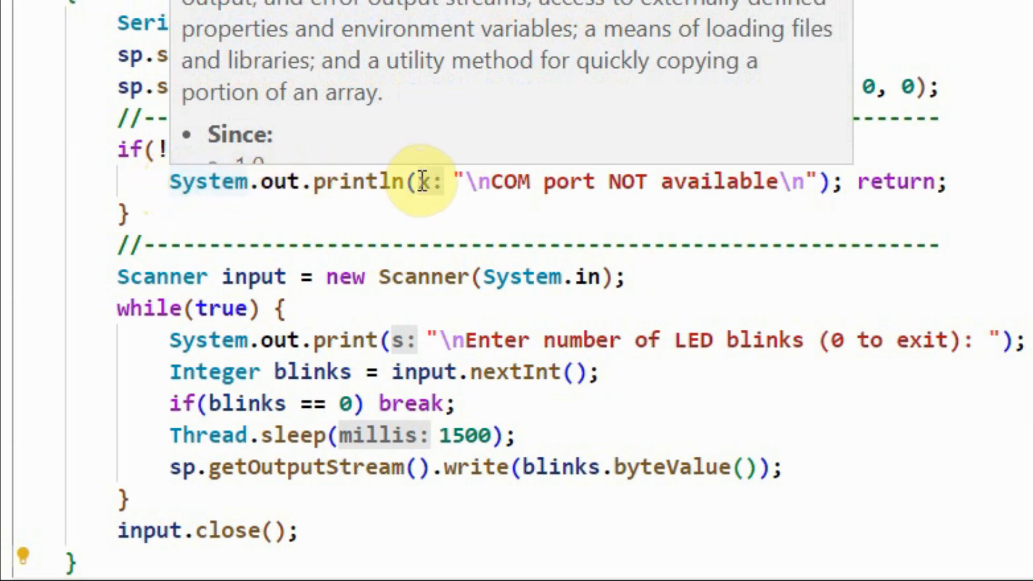
mouse_move(574, 181)
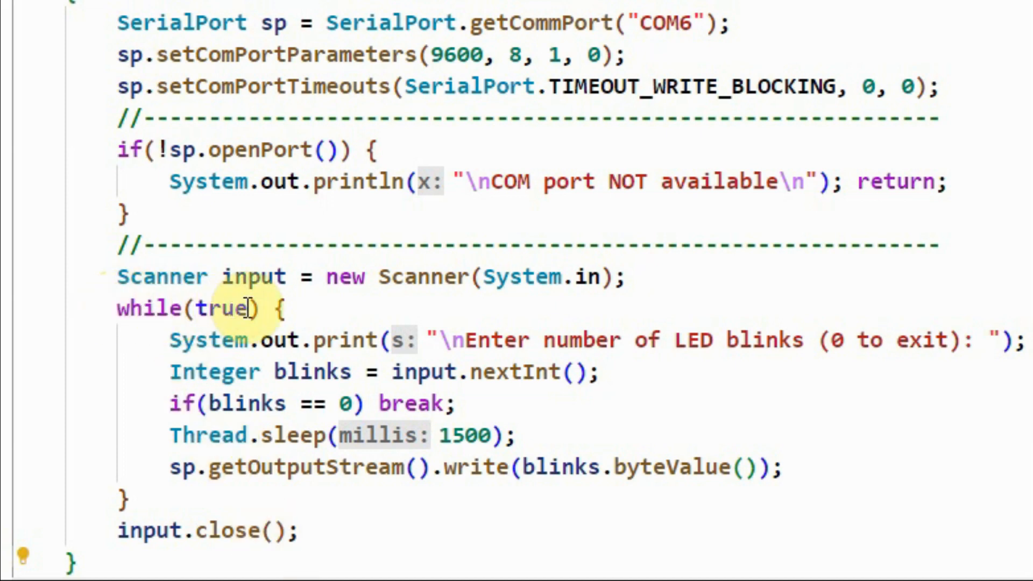
mouse_move(233, 348)
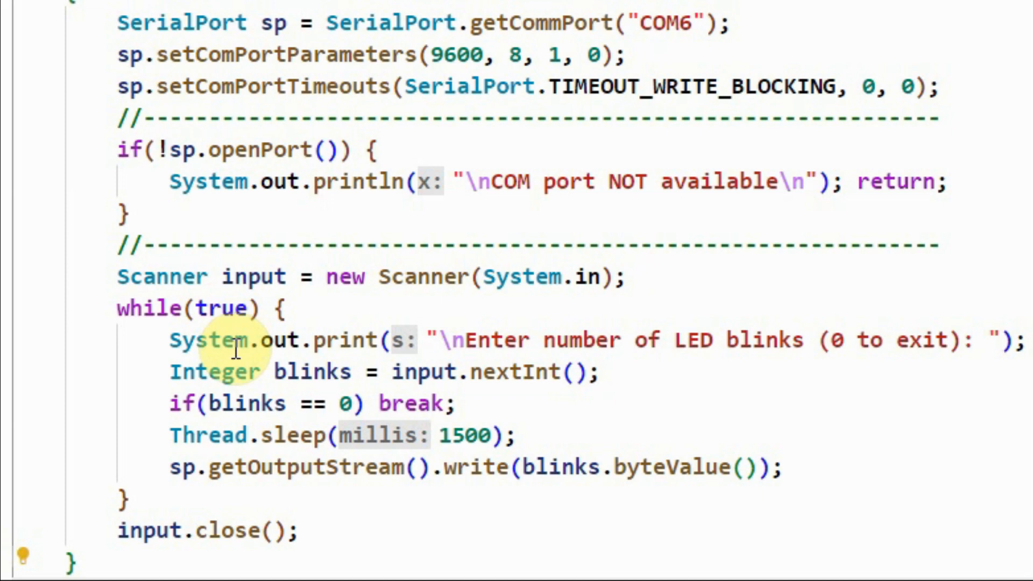
mouse_move(689, 340)
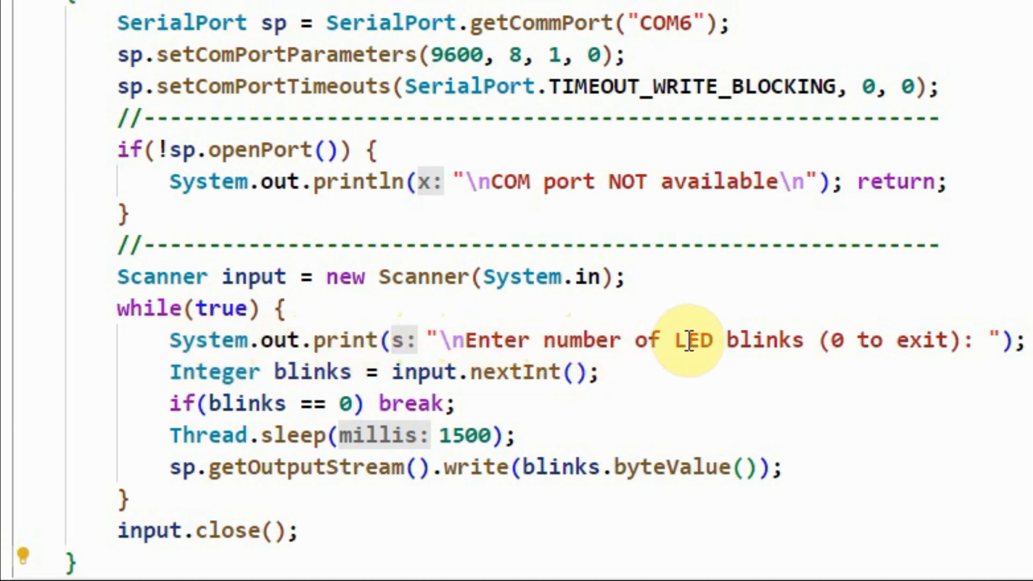
mouse_move(777, 339)
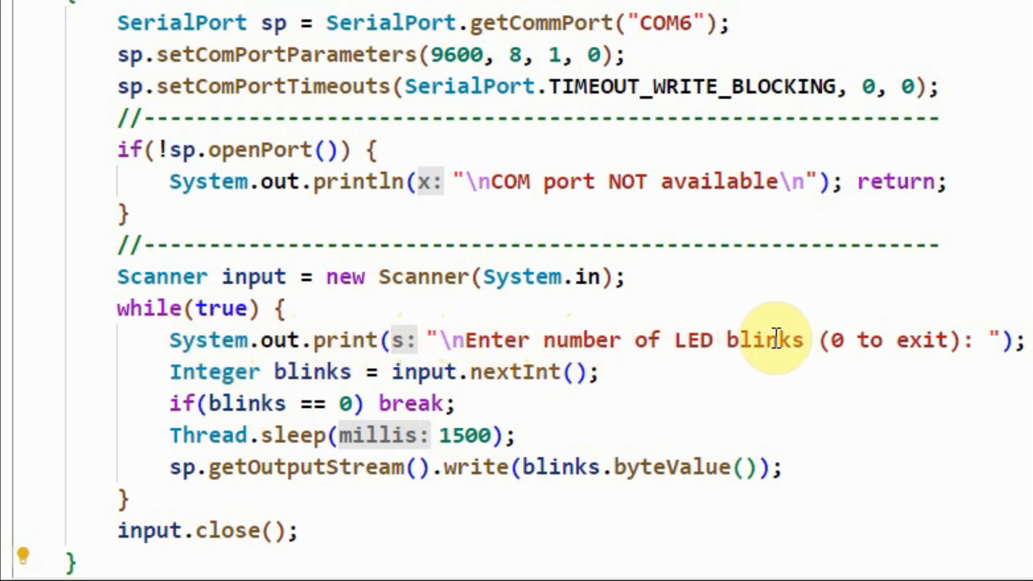
mouse_move(912, 343)
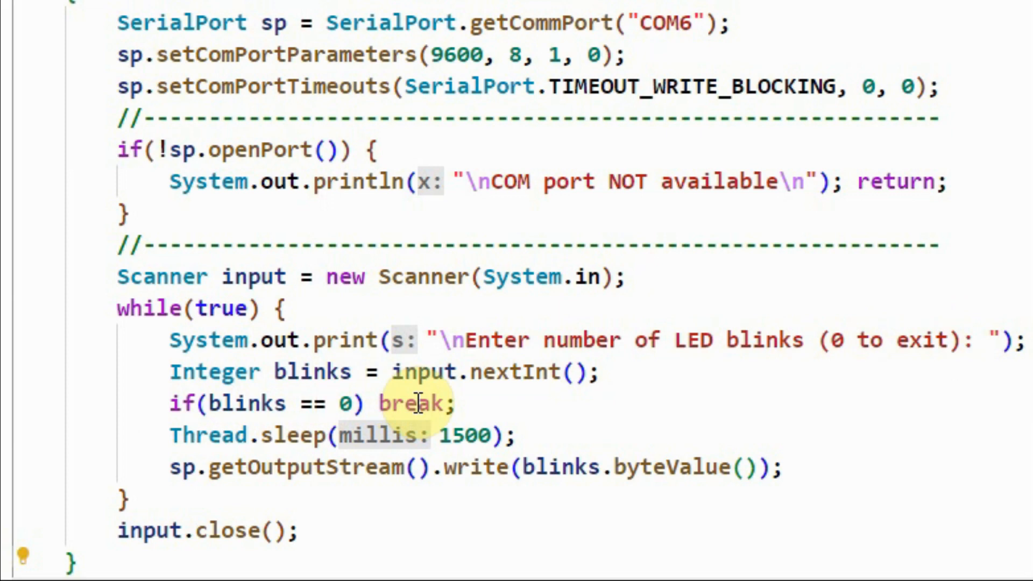
mouse_move(211, 435)
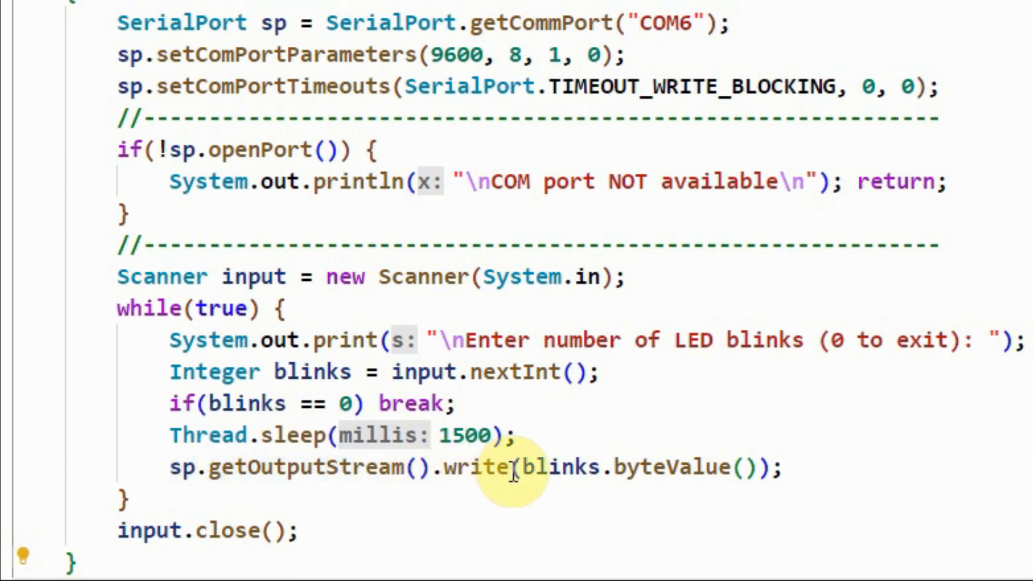
mouse_move(596, 468)
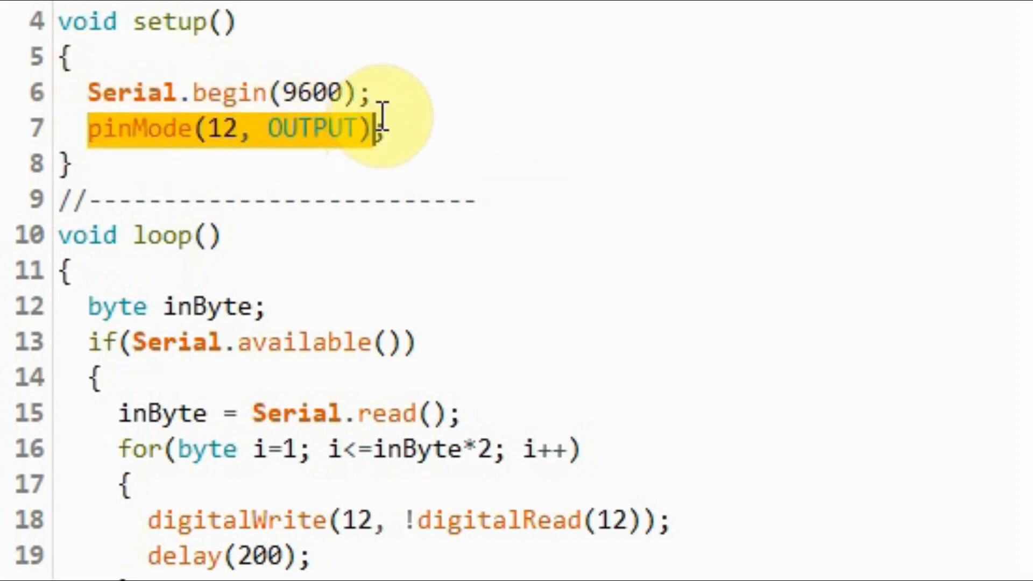
mouse_move(590, 181)
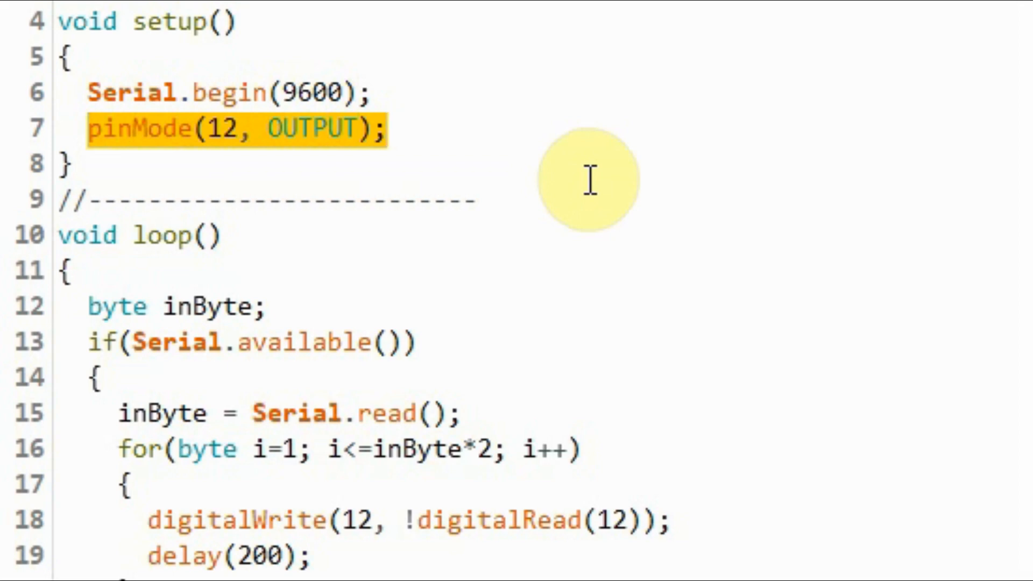
mouse_move(72, 247)
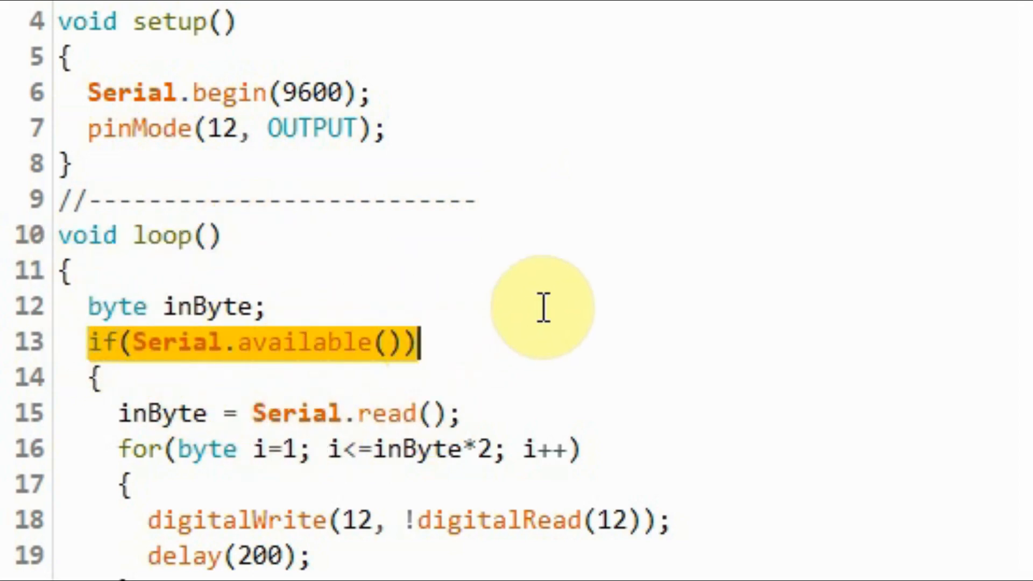
mouse_move(534, 360)
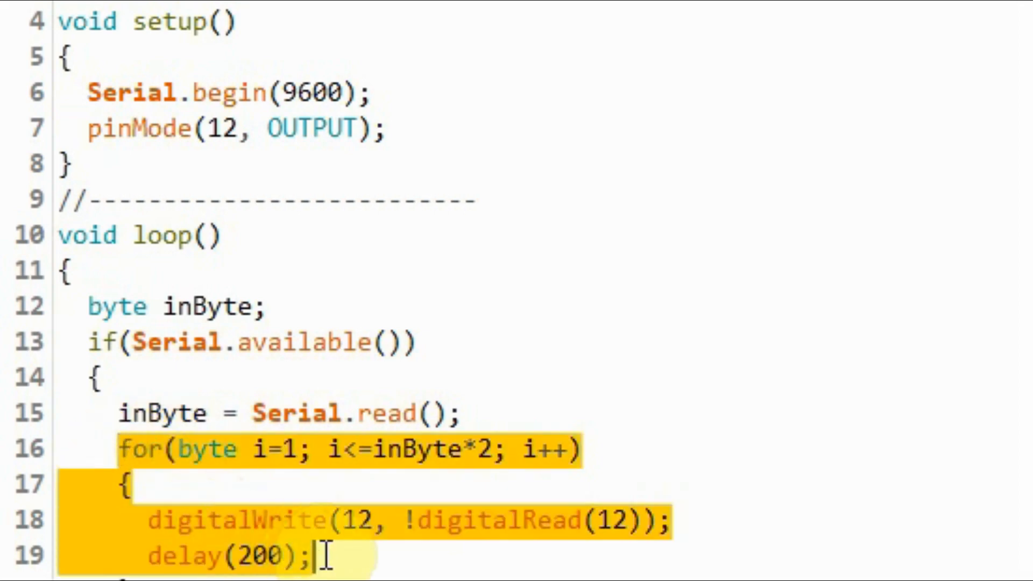
mouse_move(880, 445)
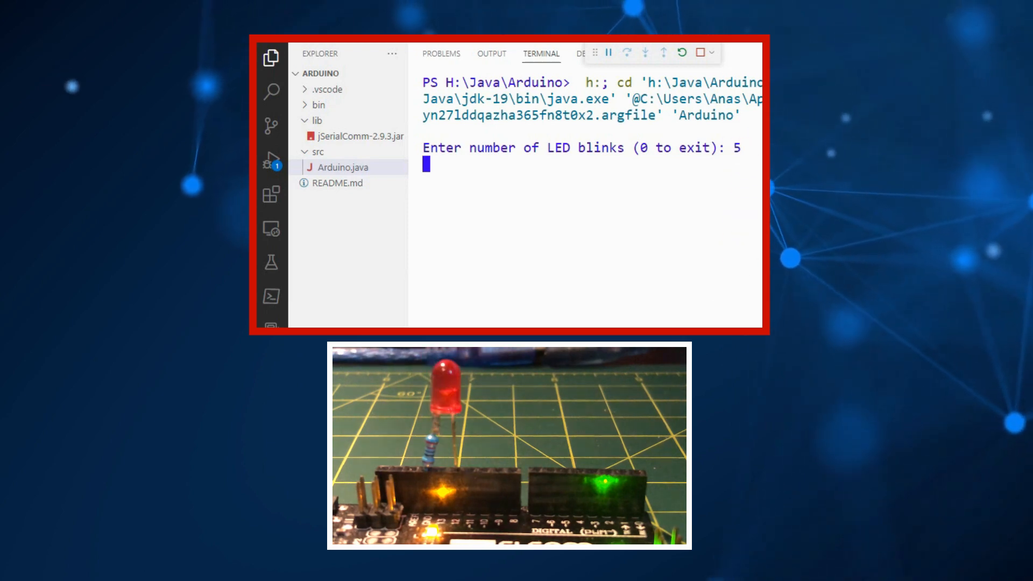
- Send 10 at the 'Enter number of LED blinks' prompt so the LED blinks 10 times
key("Return")
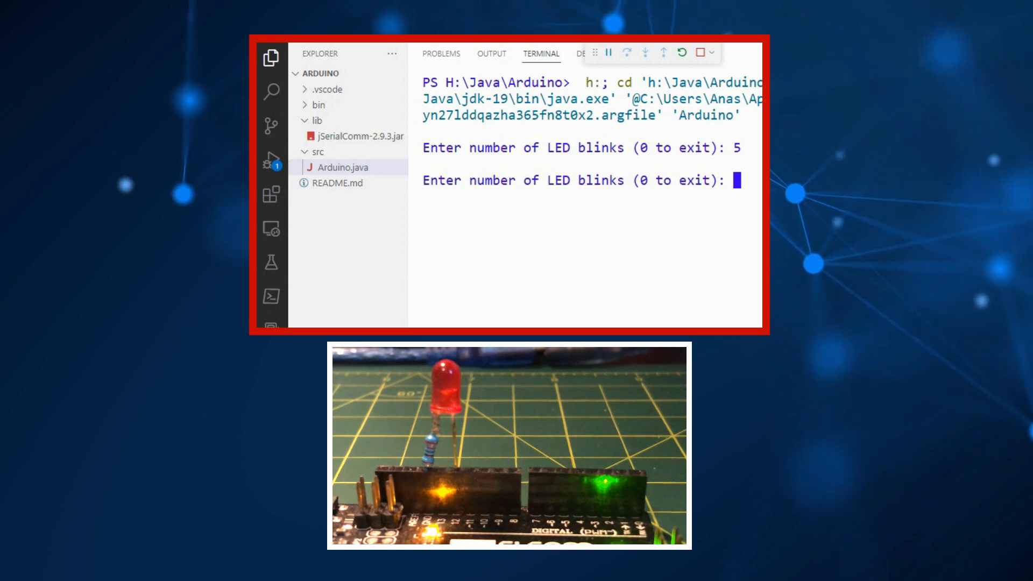
type("10")
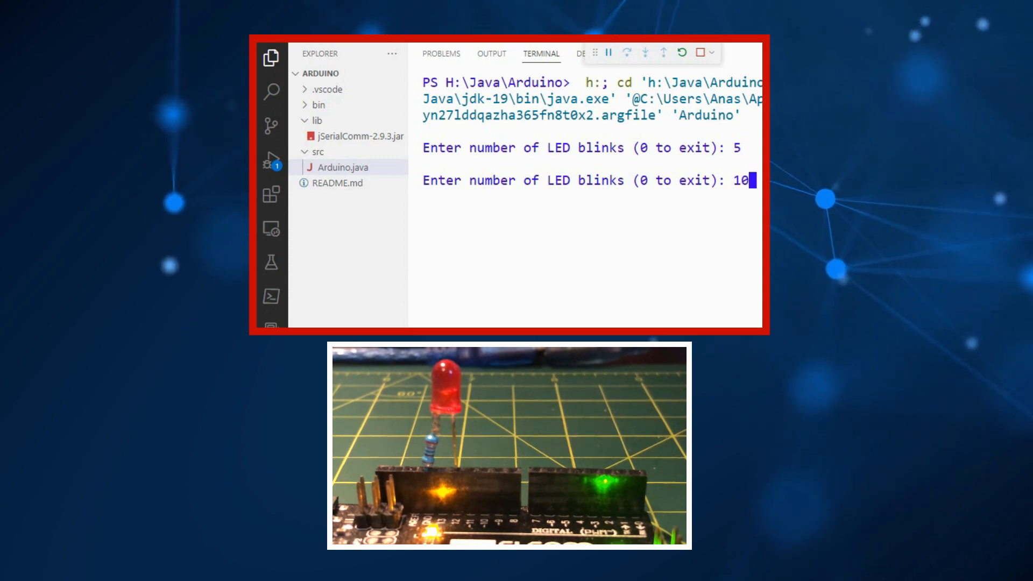
key("Return")
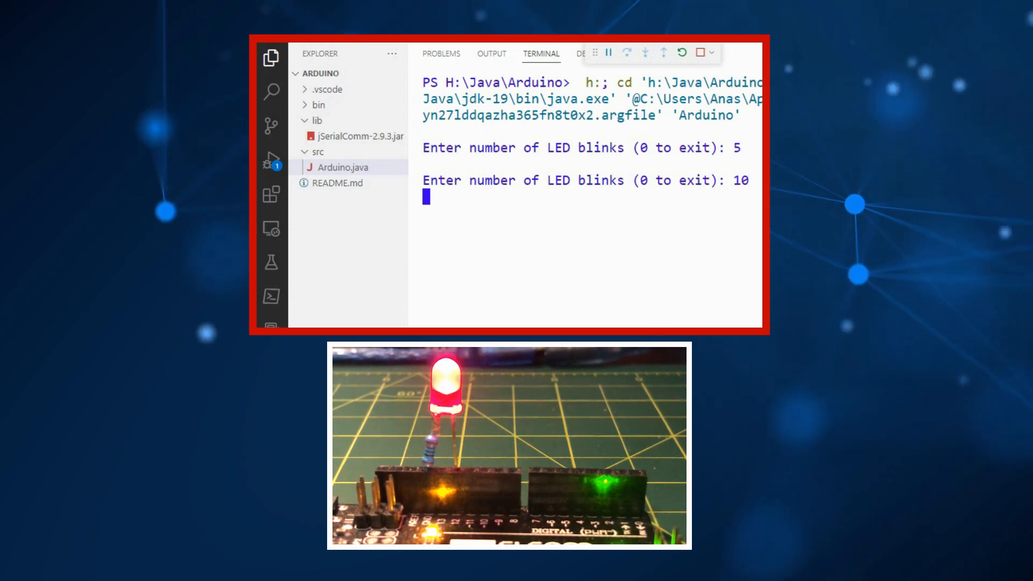
- Send 0 at the prompt to exit the blink program back to the terminal
key("Return")
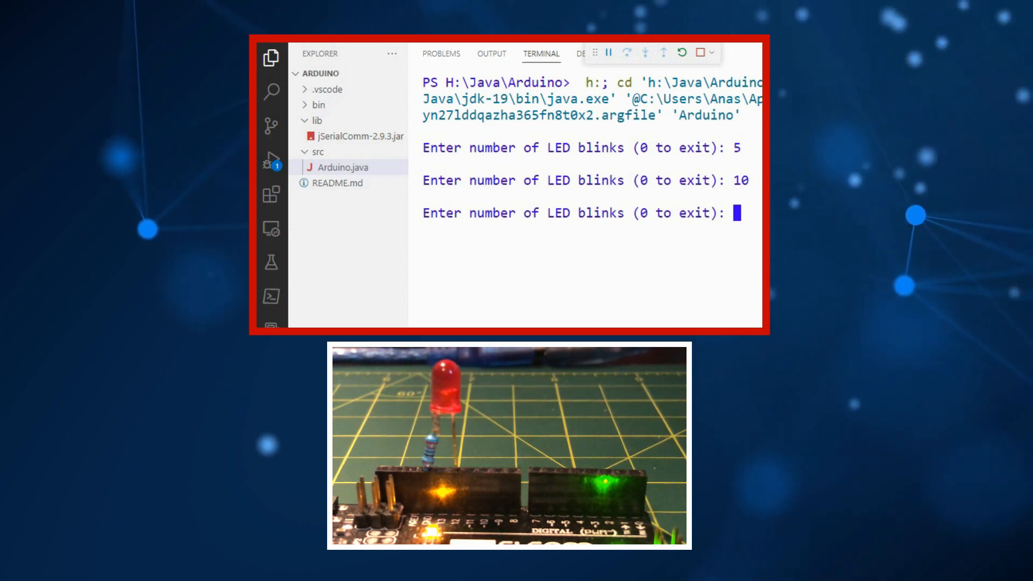
type("0")
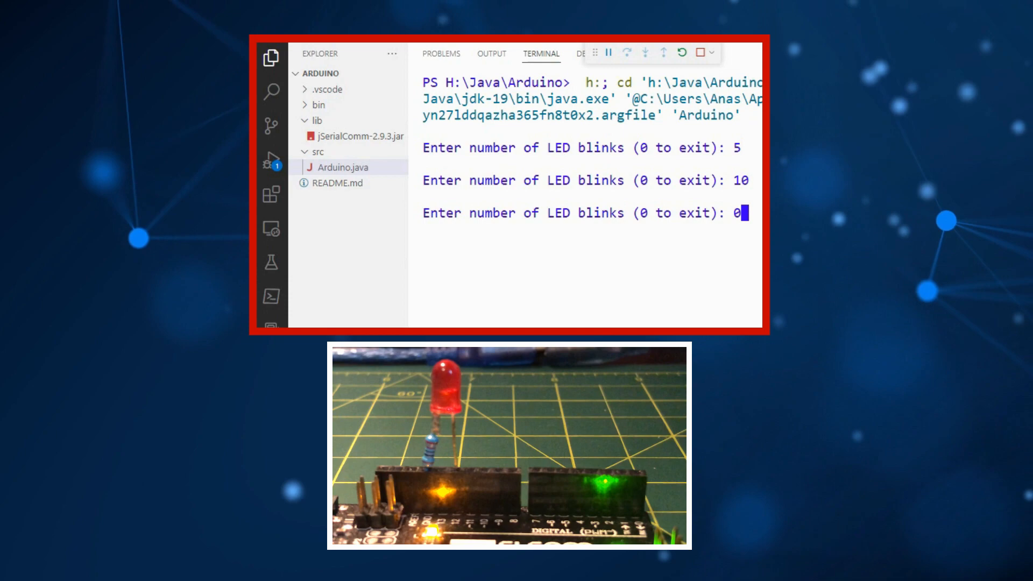
key("Return")
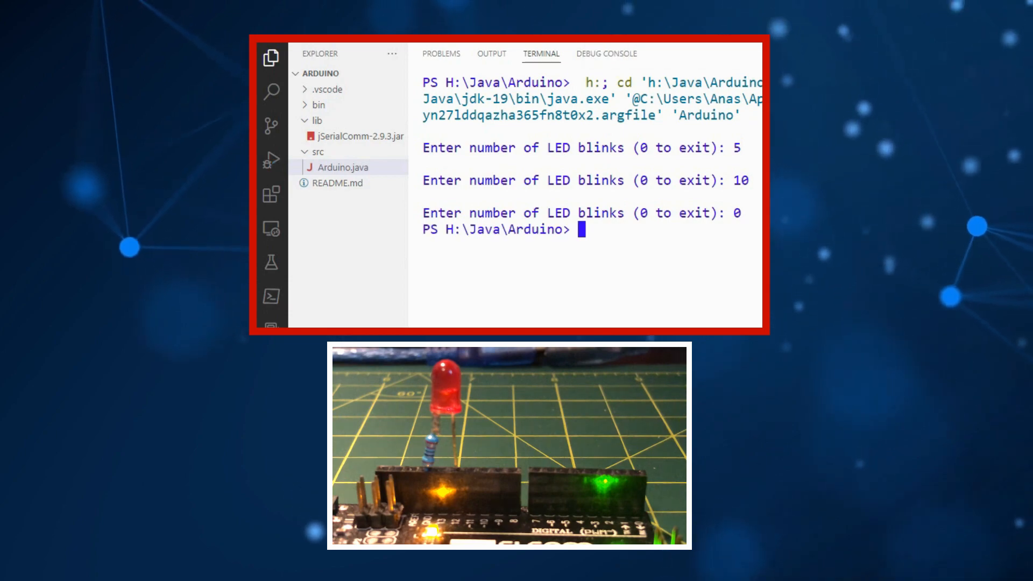